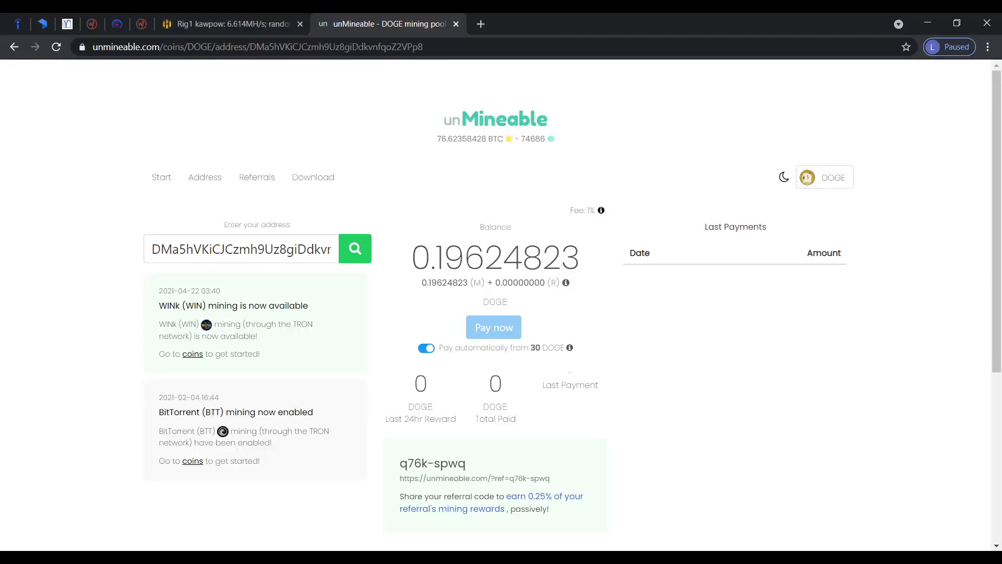
Copy the DOGE account's unMineable referral code q76k-spwq
scroll(down, 3)
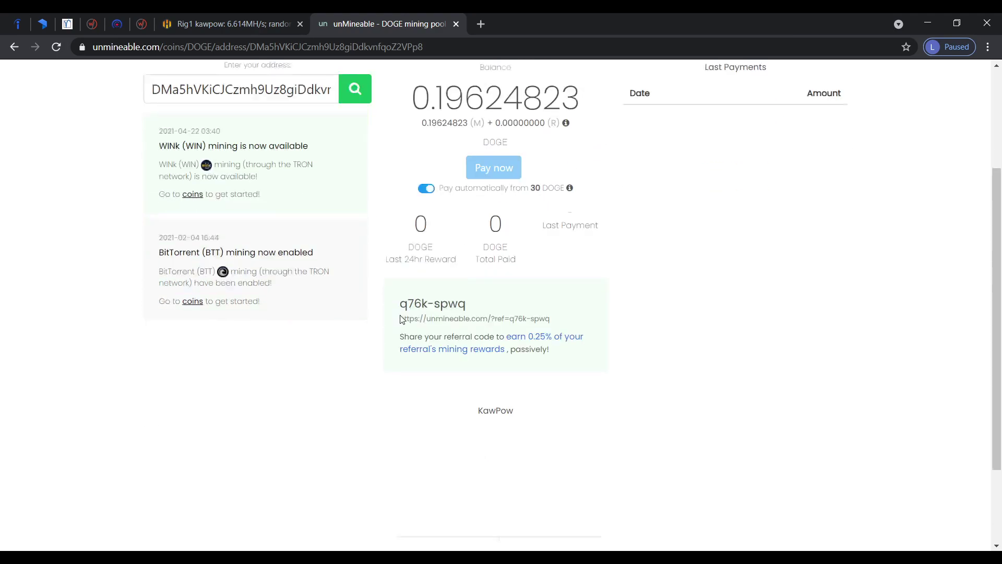
scroll(down, 3)
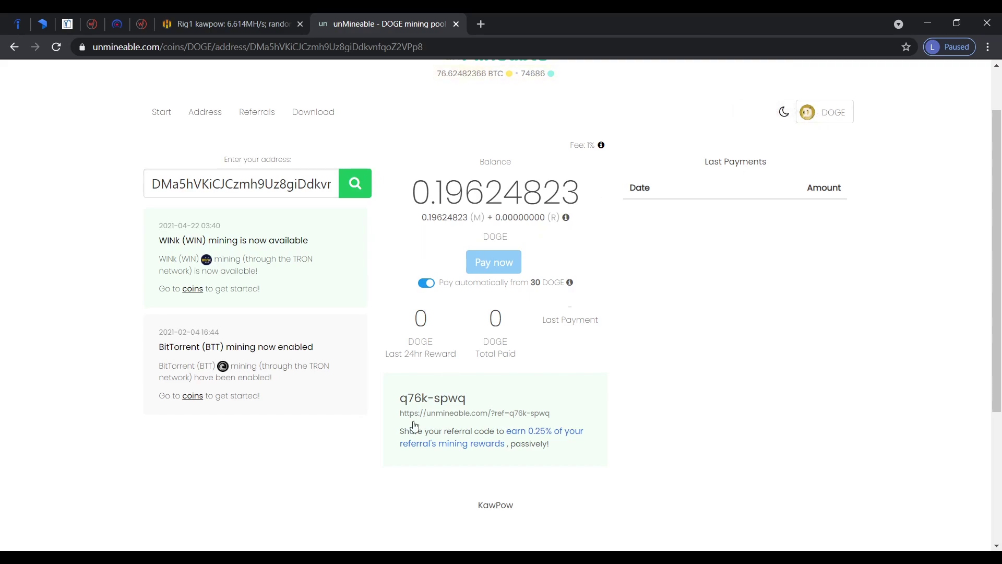
scroll(down, 3)
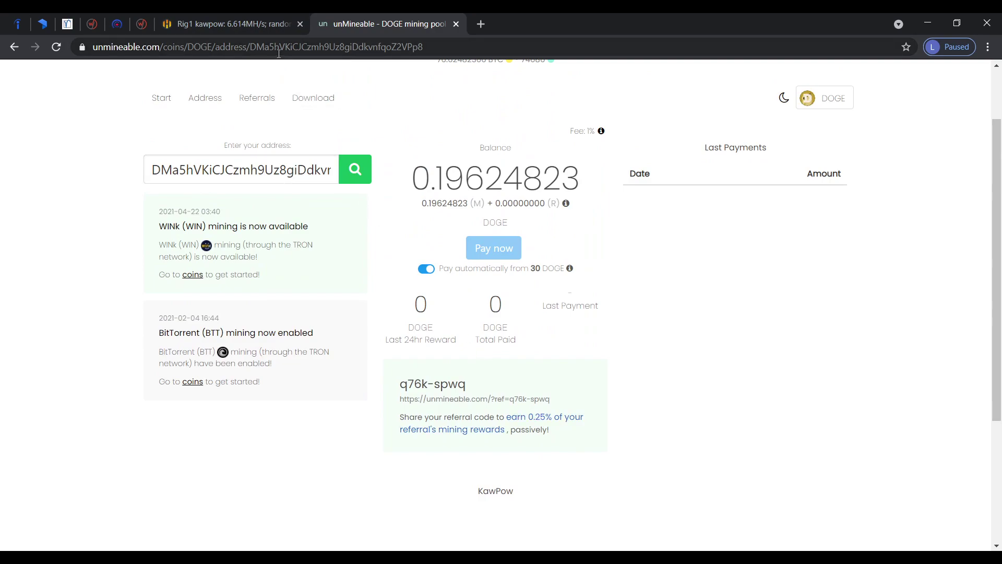
mouse_move(445, 386)
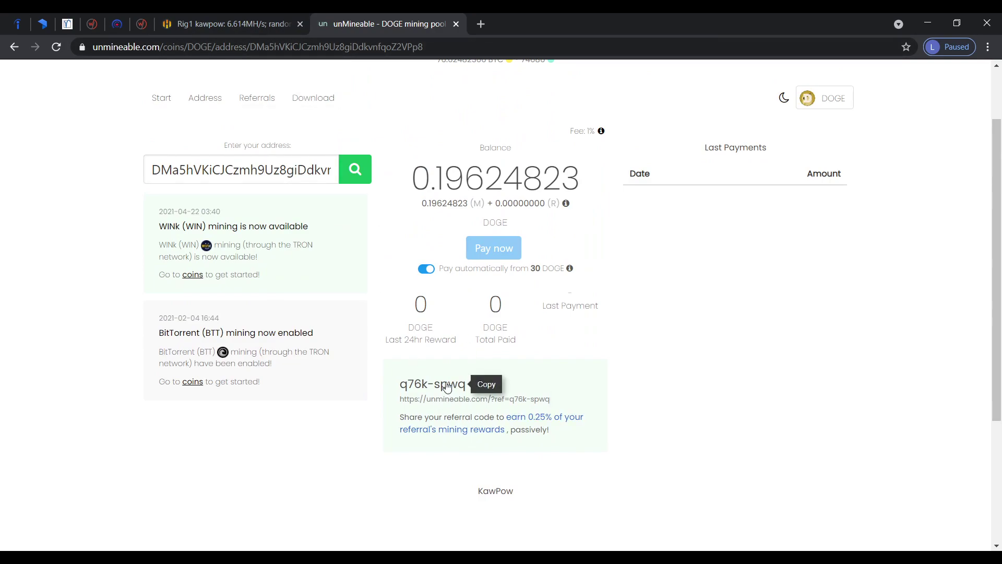
click(444, 384)
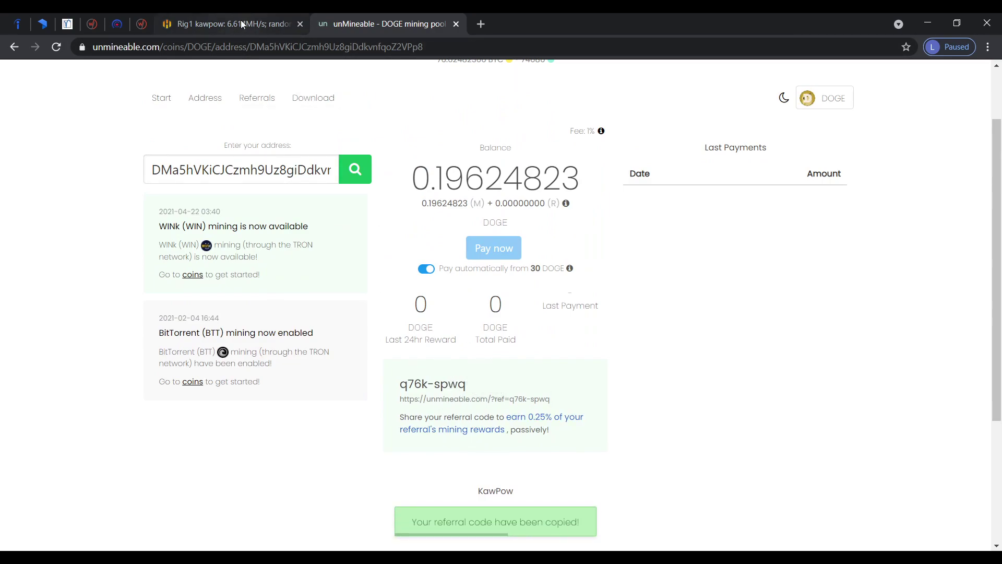
Switch to the Hive OS tab showing Rig1's DOGE flight sheet edit form
click(231, 23)
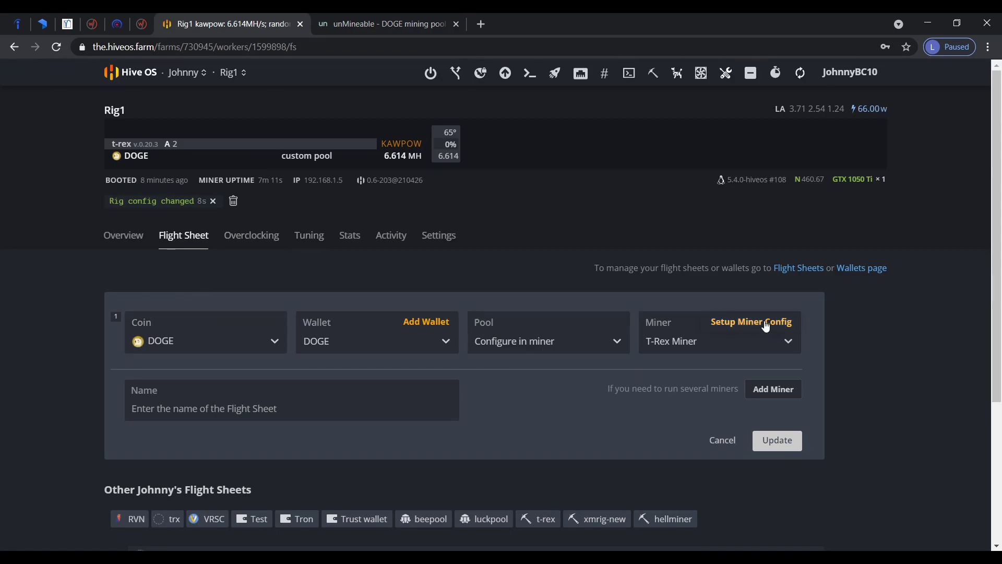
mouse_move(171, 279)
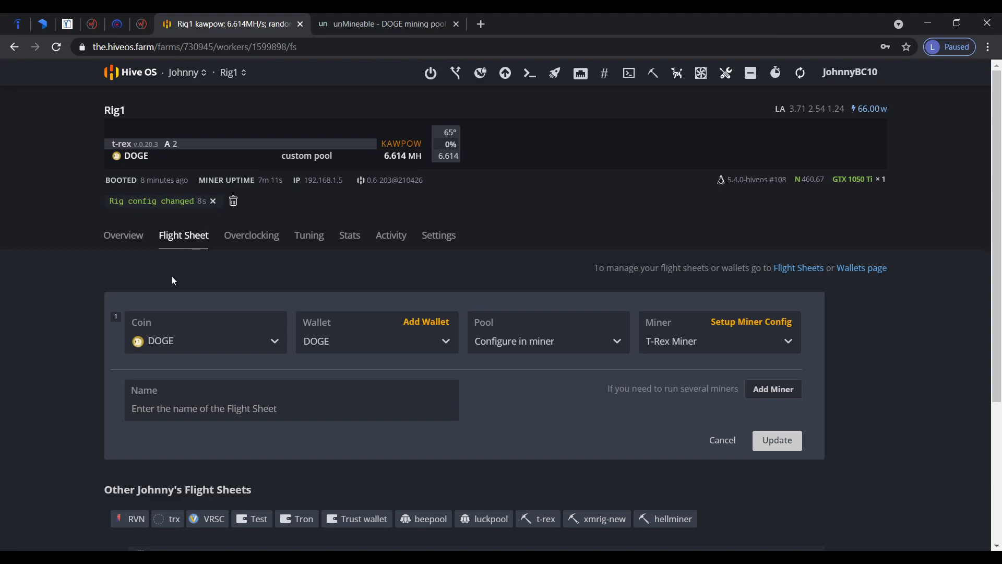
mouse_move(547, 382)
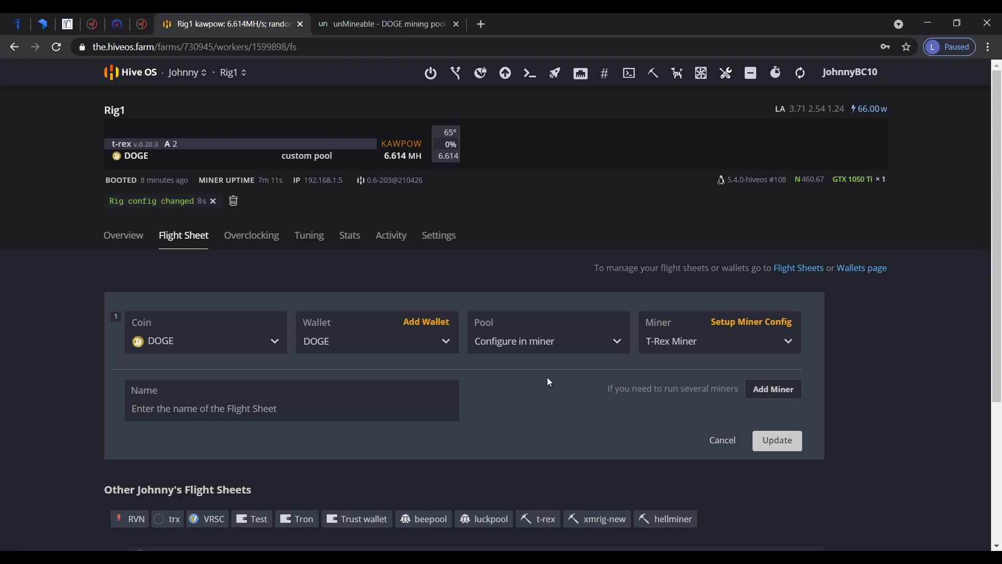
mouse_move(362, 291)
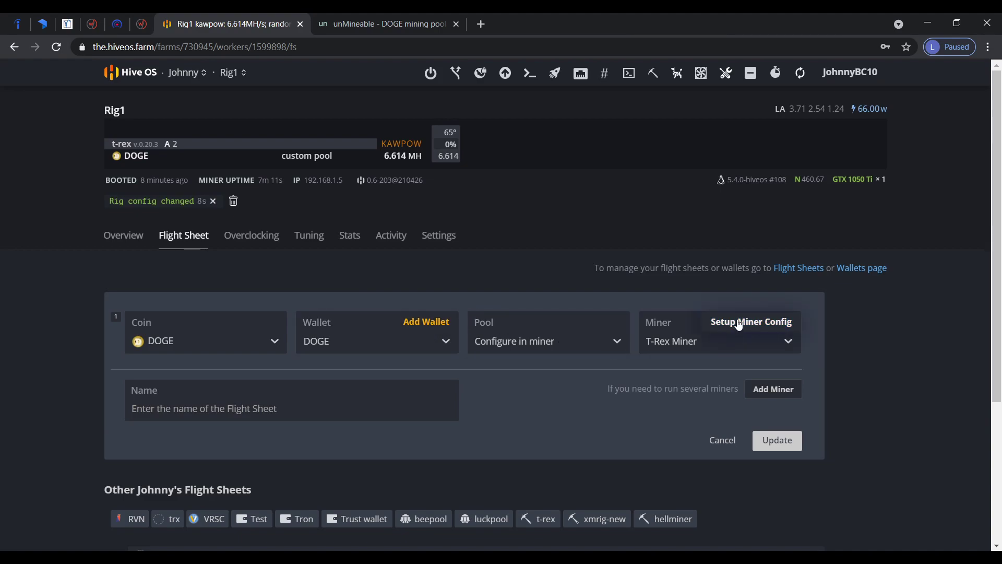
Append #q76k-spwq to the T-Rex worker name, making it %WORKER_NAME% #q76k-spwq
click(751, 321)
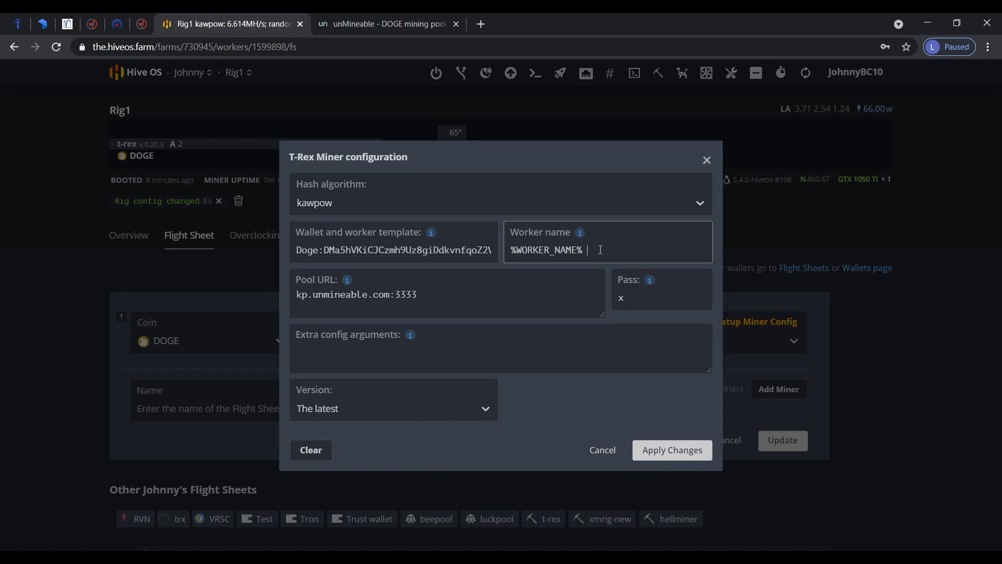
text(#)
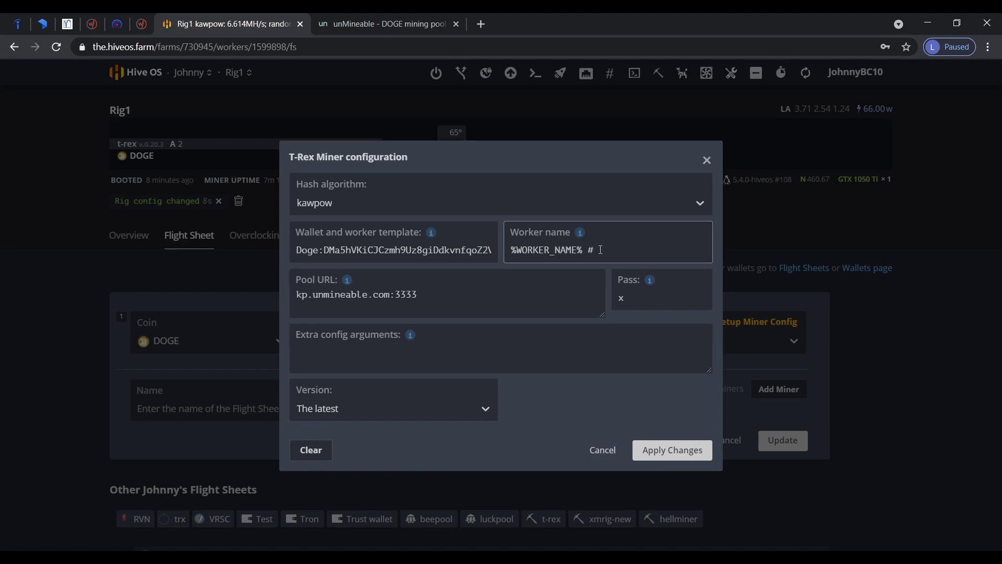
text(q76k-spwq)
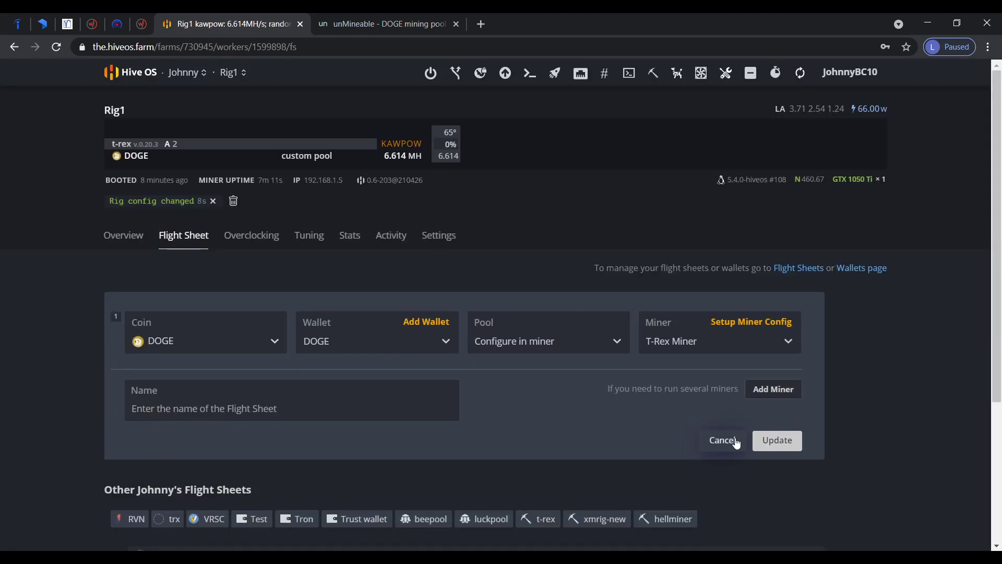
Update the DOGE flight sheet for all attached workers
click(777, 440)
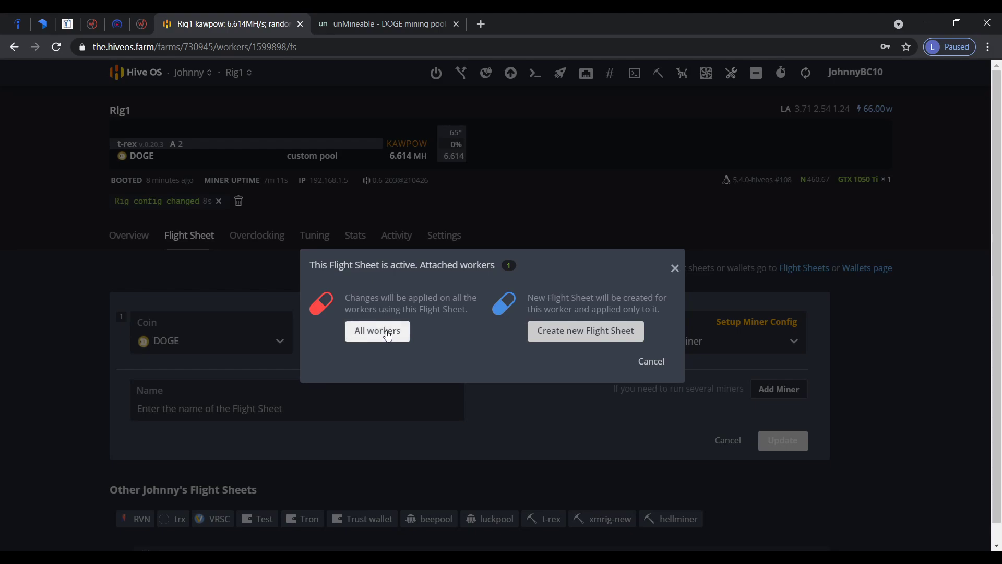
click(376, 331)
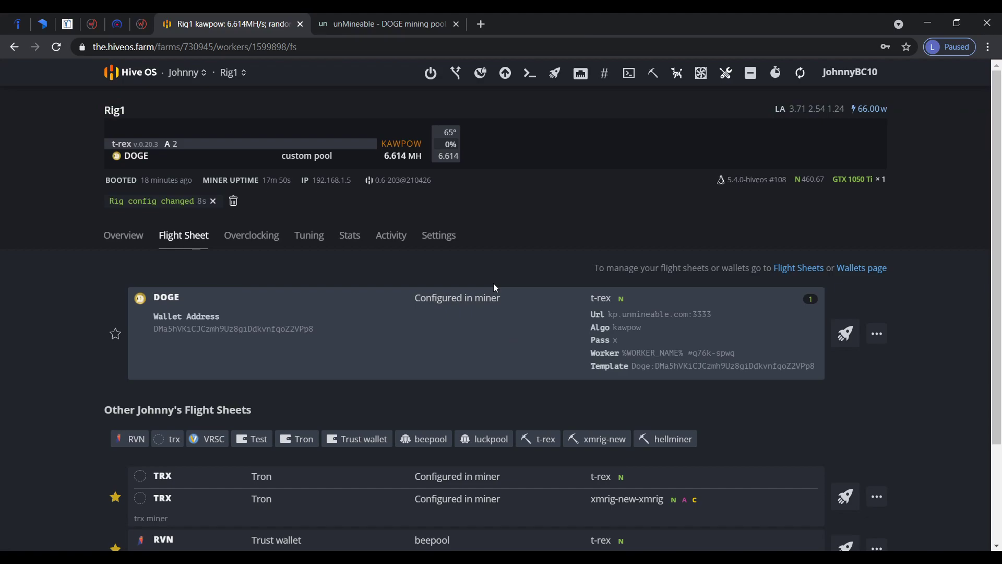
click(384, 23)
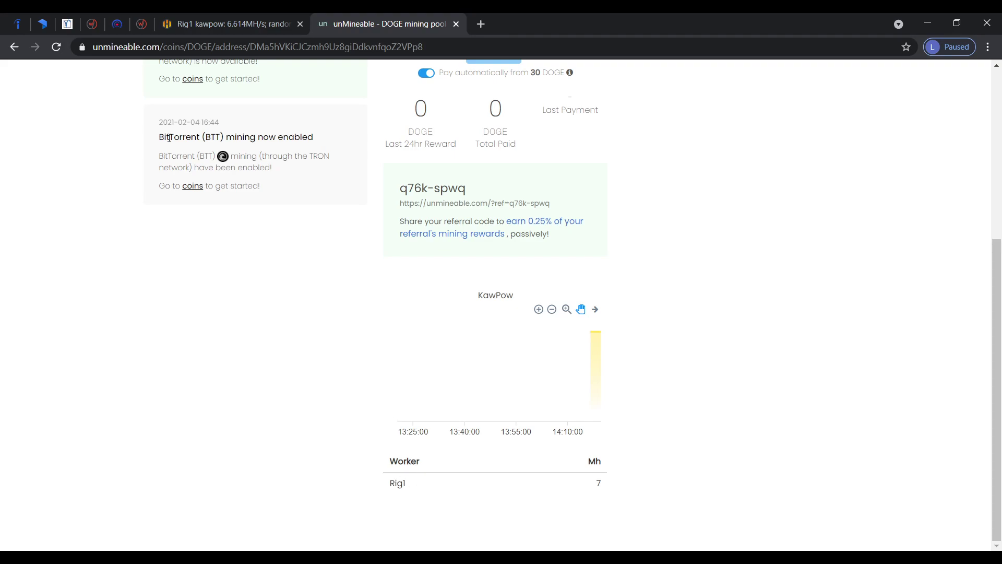
mouse_move(329, 218)
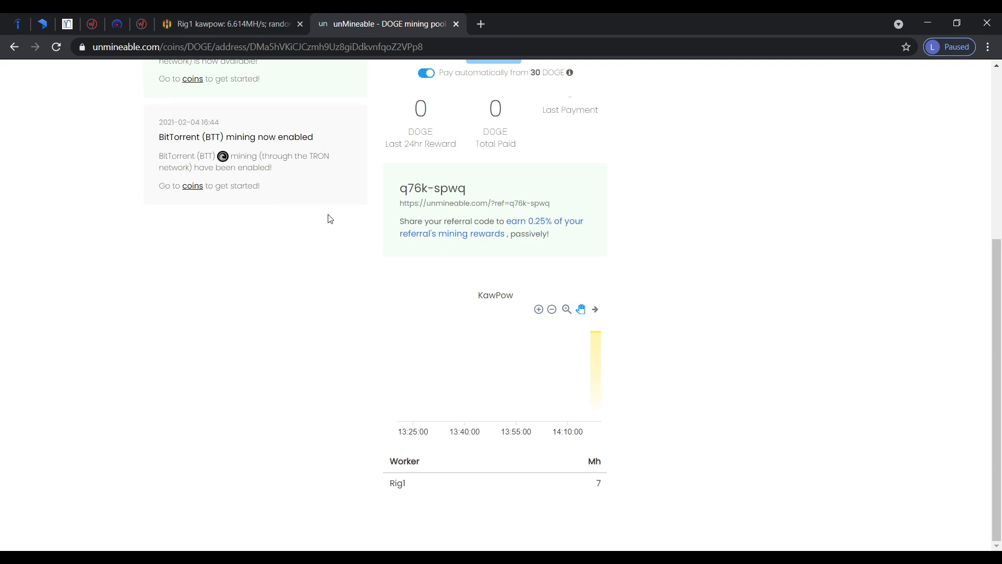
mouse_move(428, 493)
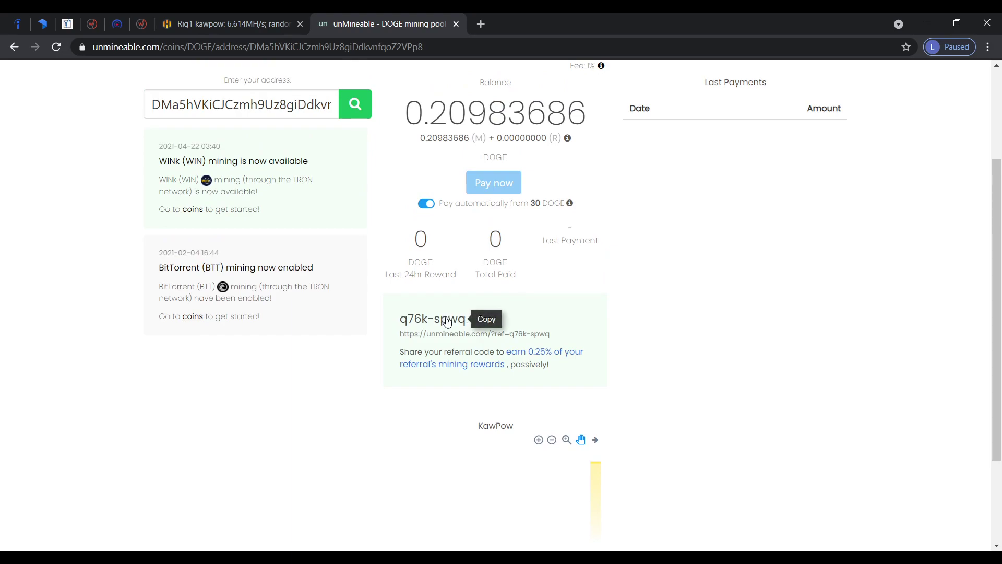
Check Rig1 hashing at 7 Mh in unMineable, then return to Hive OS
click(230, 23)
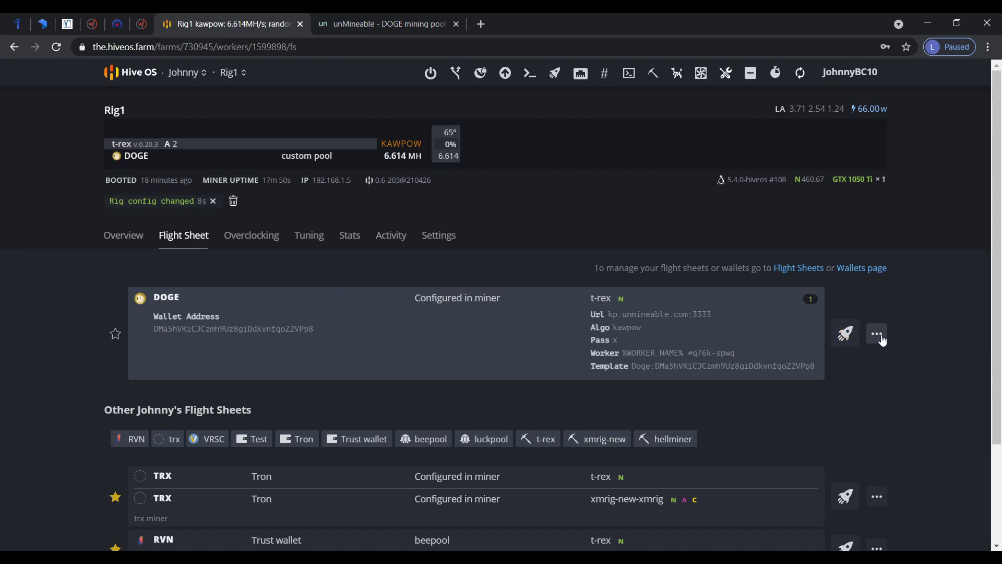
mouse_move(510, 328)
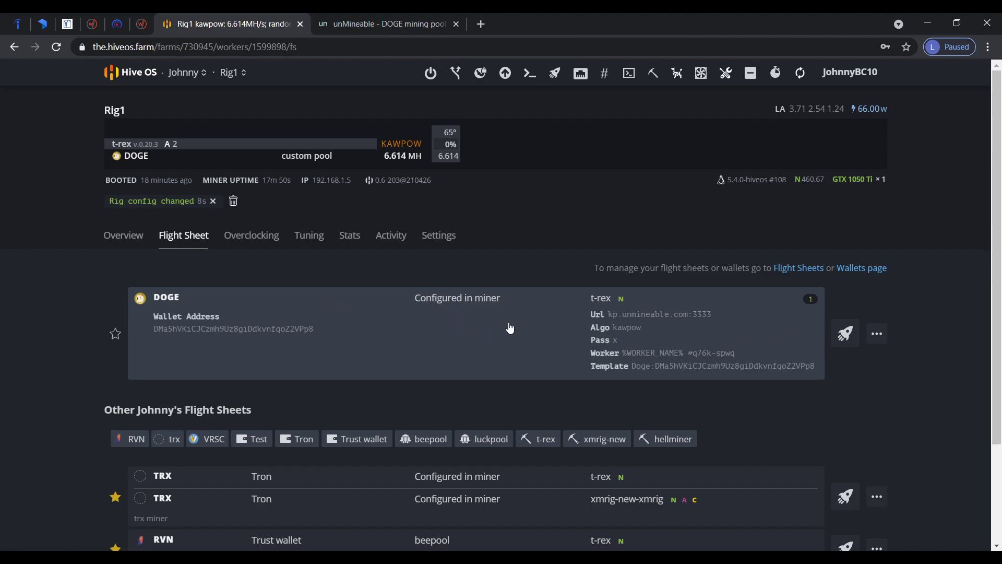
mouse_move(887, 347)
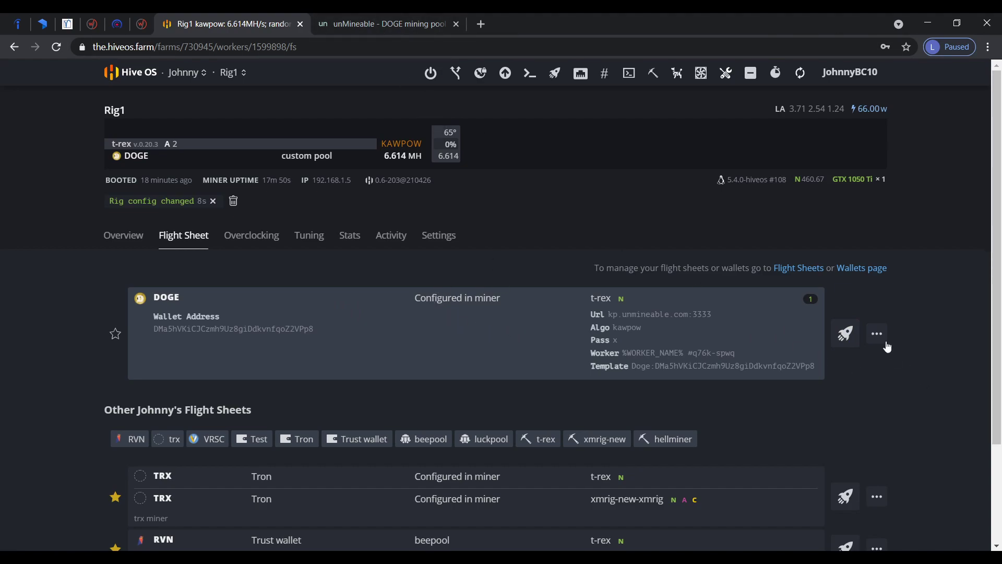
Edit the DOGE flight sheet from its three-dot menu
click(877, 333)
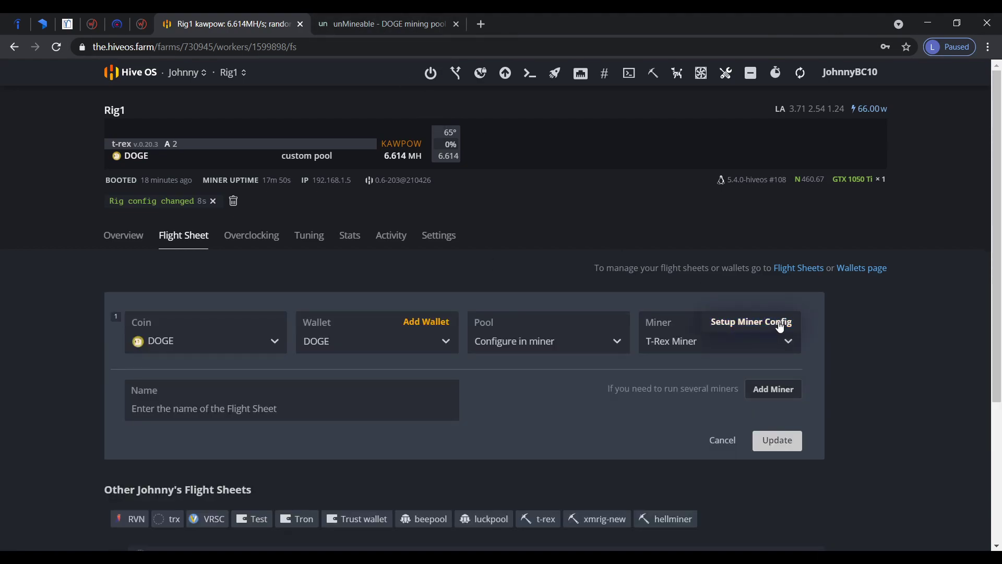
Verify the T-Rex worker name reads %WORKER_NAME% #q76k-spwq in Setup Miner Config
click(750, 321)
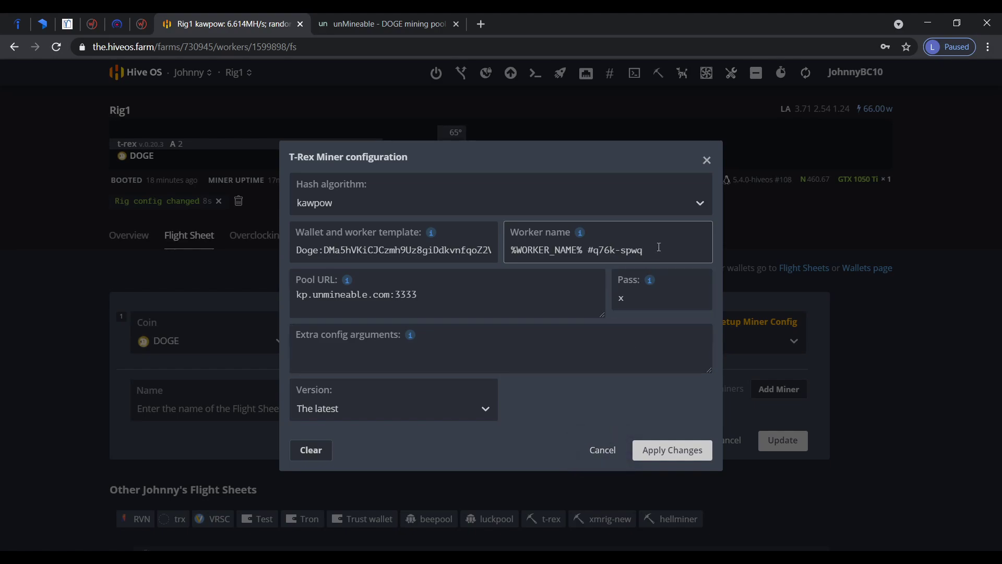
mouse_move(632, 399)
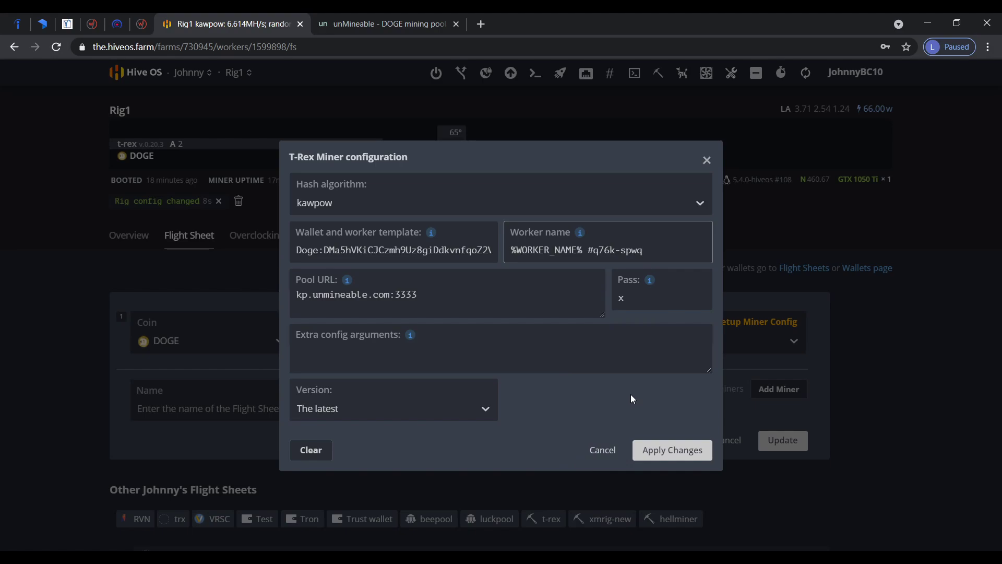